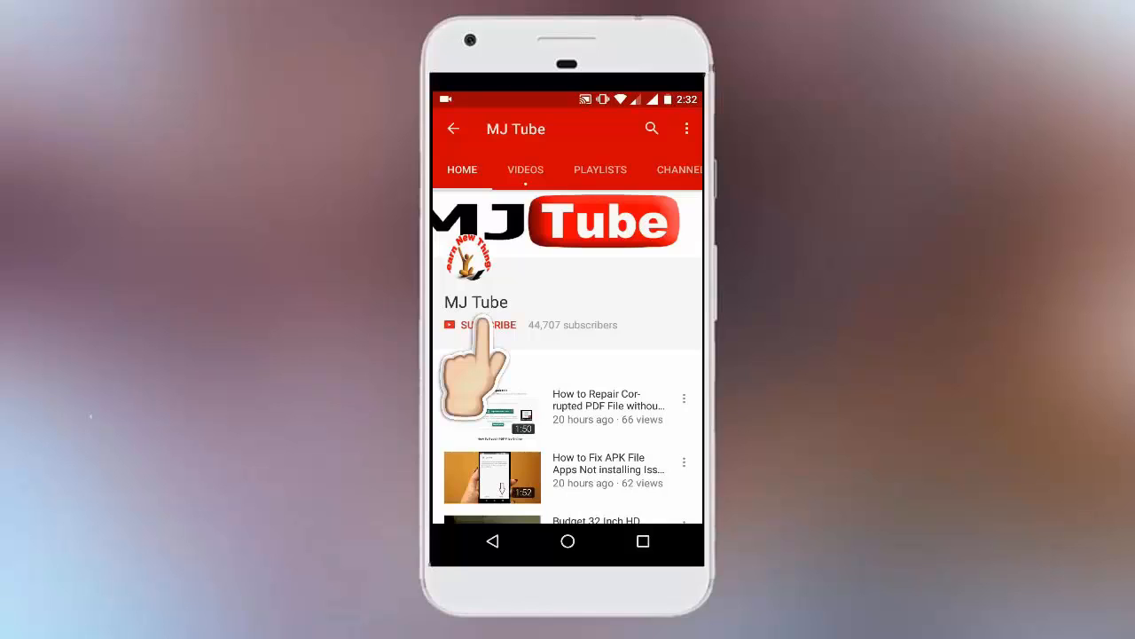
- Cancel the 'You need to format the disk in drive G:' warning dialog
{"action": "left_click", "coordinate": [479, 325]}
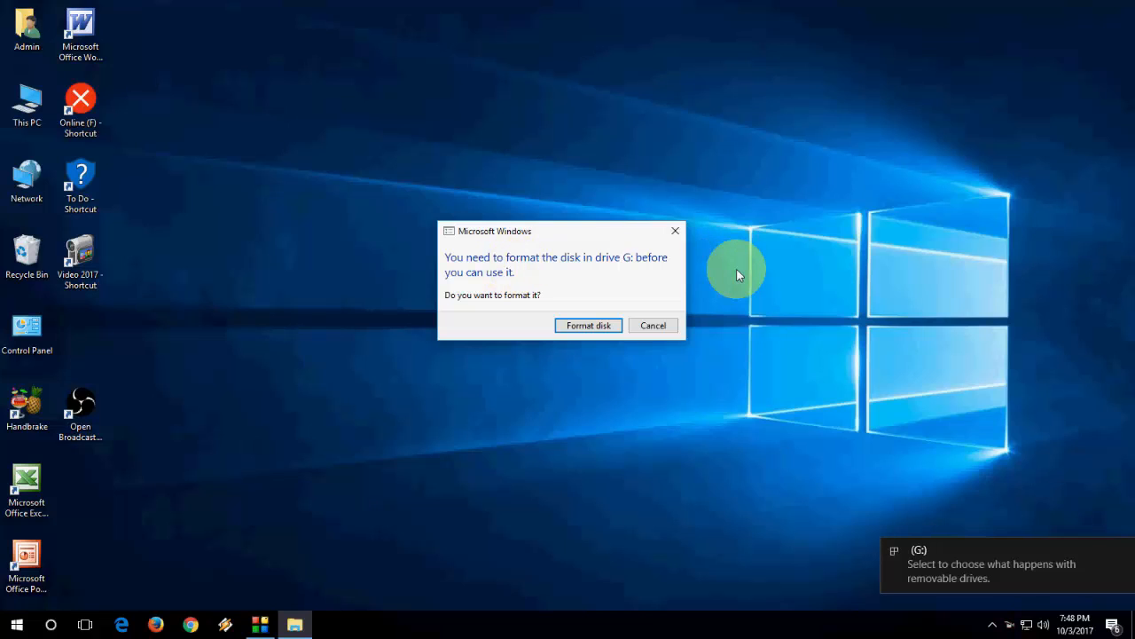
{"action": "mouse_move", "coordinate": [1100, 525]}
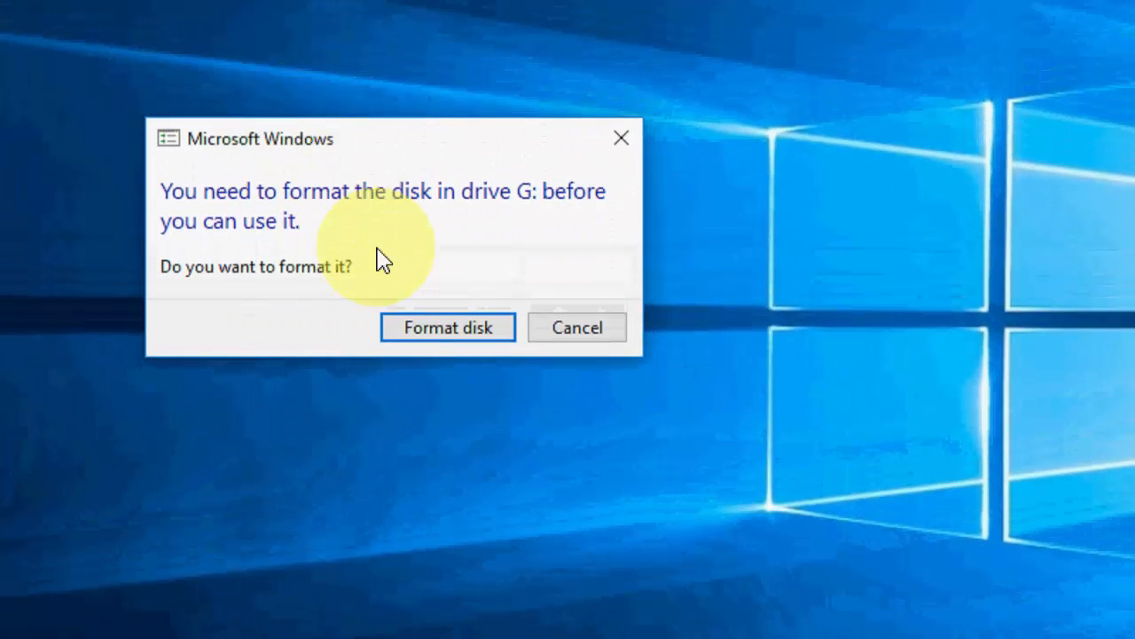
{"action": "left_click", "coordinate": [576, 326]}
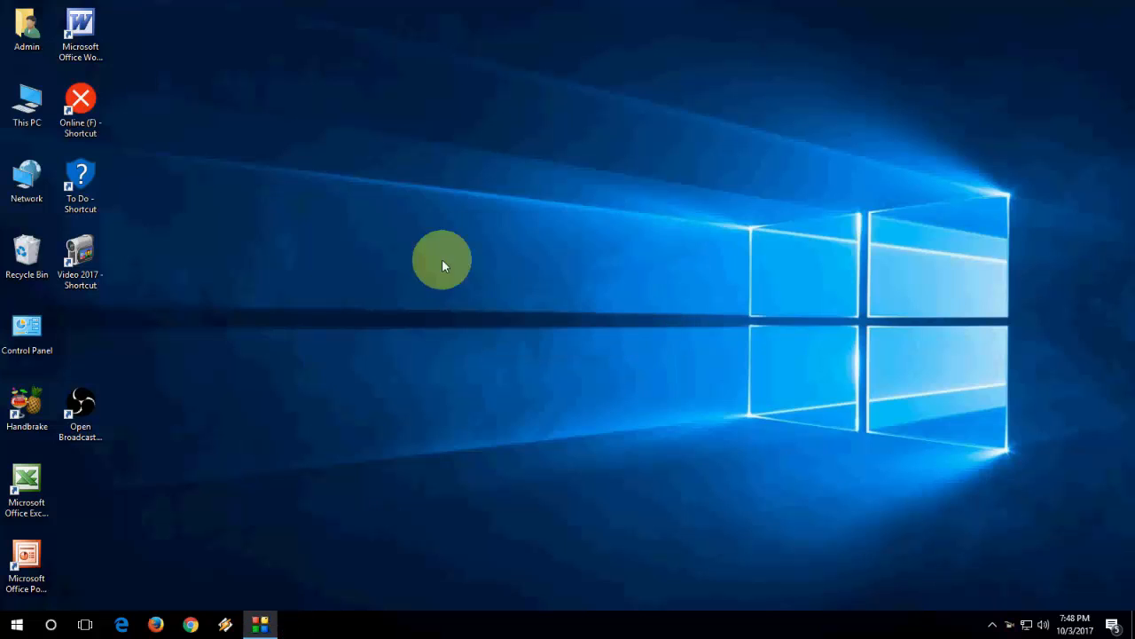
- From This PC, bring up the Format settings for the unreadable drive G:
{"action": "double_click", "coordinate": [27, 102]}
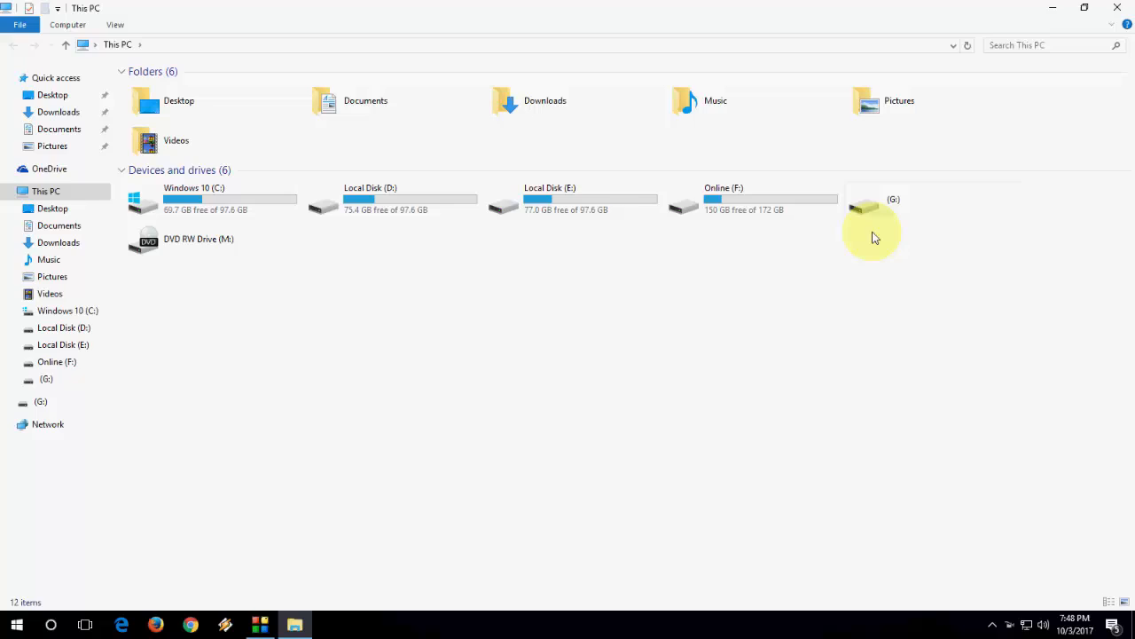
{"action": "left_click", "coordinate": [873, 209]}
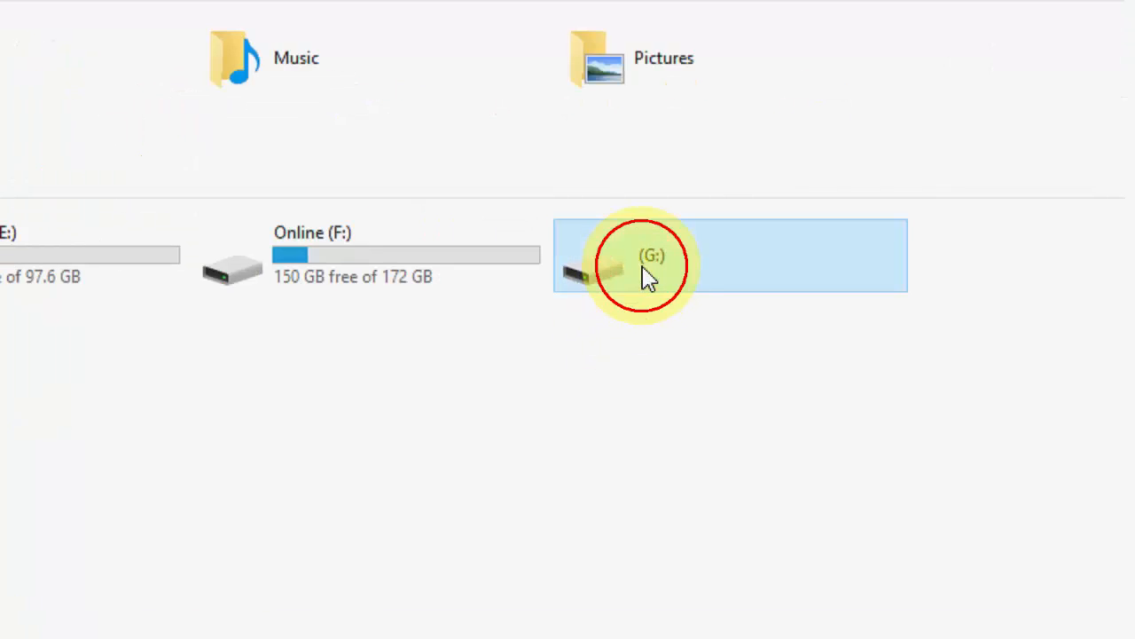
{"action": "right_click", "coordinate": [653, 266]}
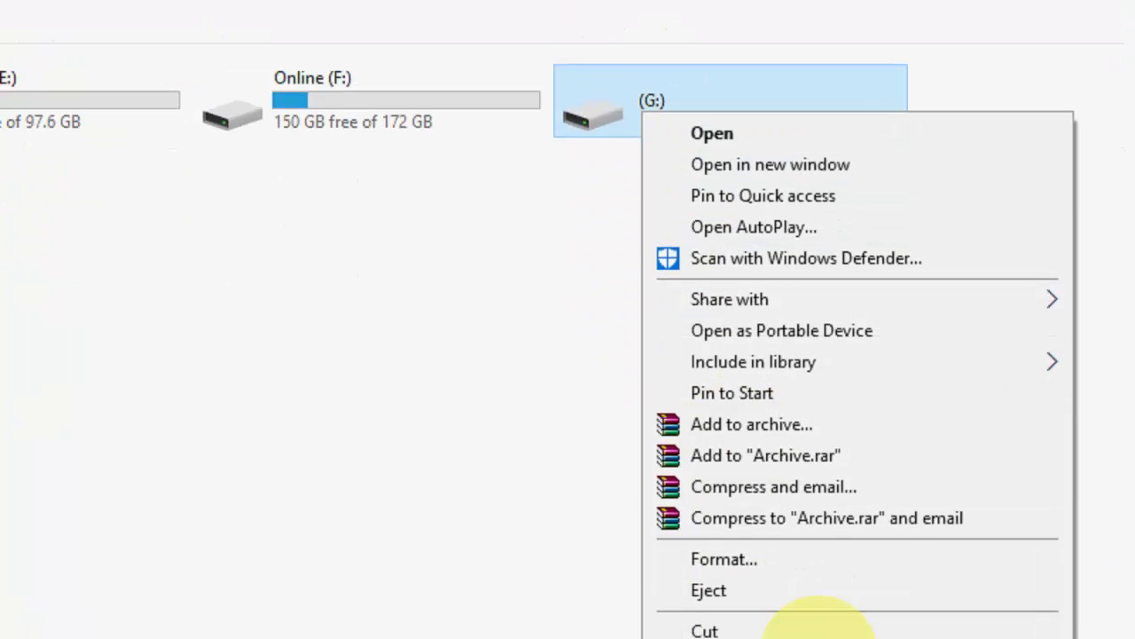
{"action": "left_click", "coordinate": [724, 559]}
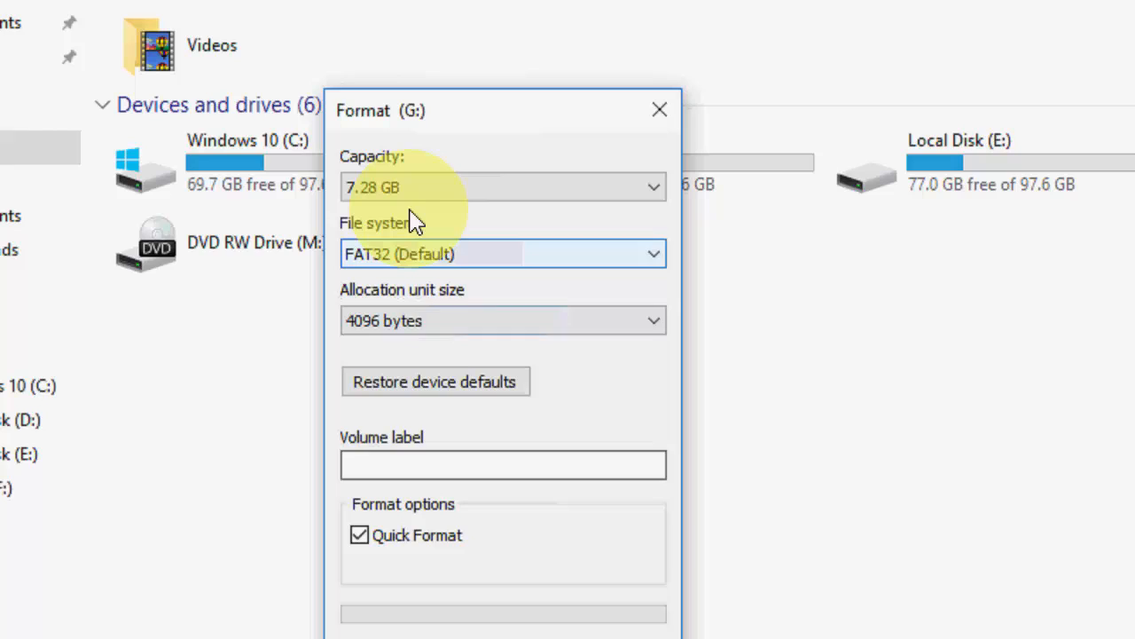
- Start a FAT32 Quick Format of drive G: with default settings, then close the window
{"action": "scroll", "scroll_direction": "down", "scroll_amount": 3}
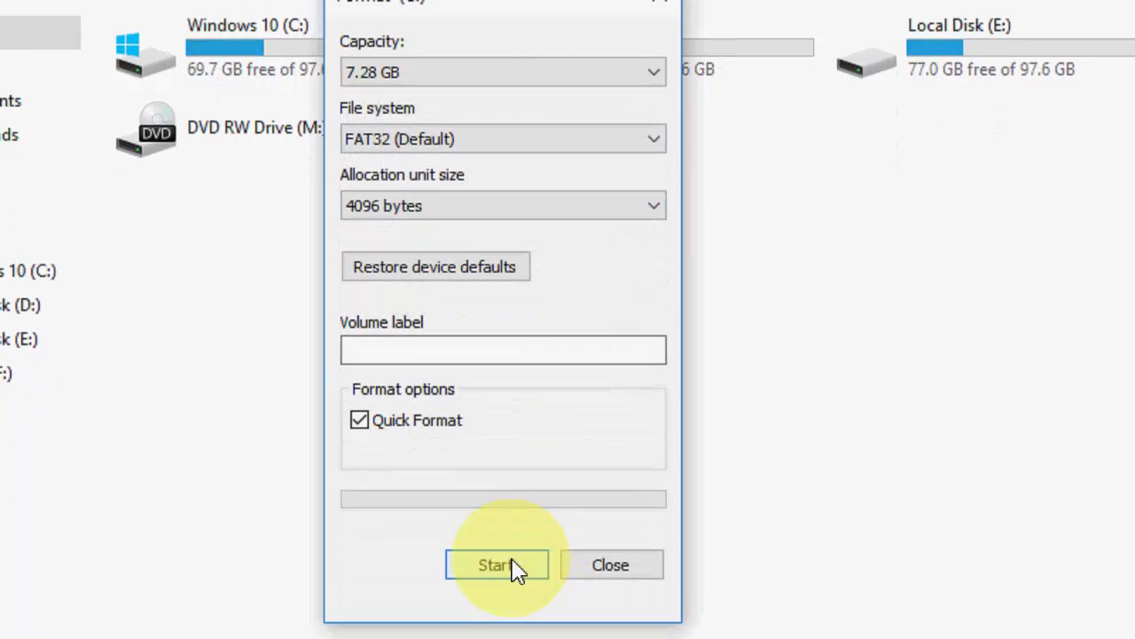
{"action": "left_click", "coordinate": [497, 564]}
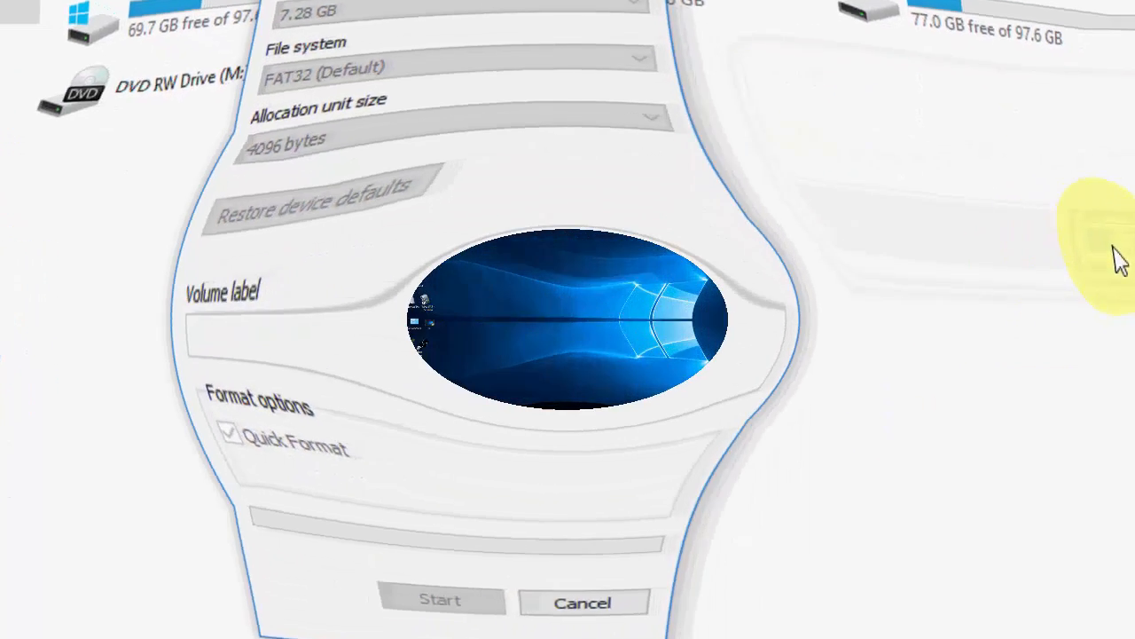
{"action": "left_click", "coordinate": [582, 604]}
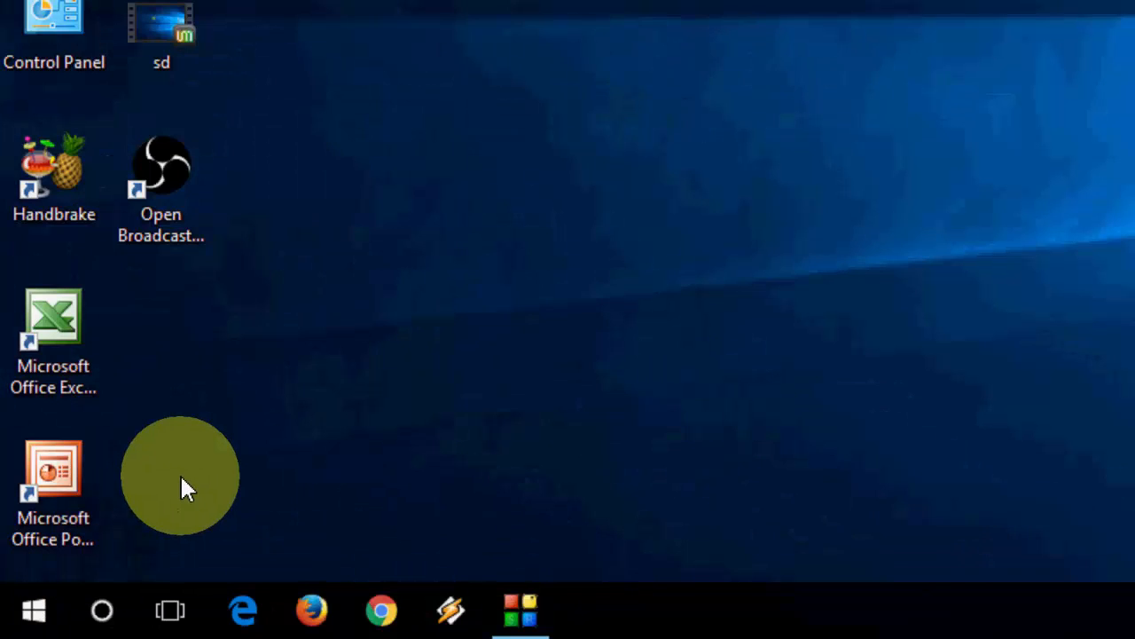
- Launch DiskPart from an administrator Command Prompt and list the disks (Disk 0 465 GB, Disk 1 7600 MB)
{"action": "type", "text": "cmd"}
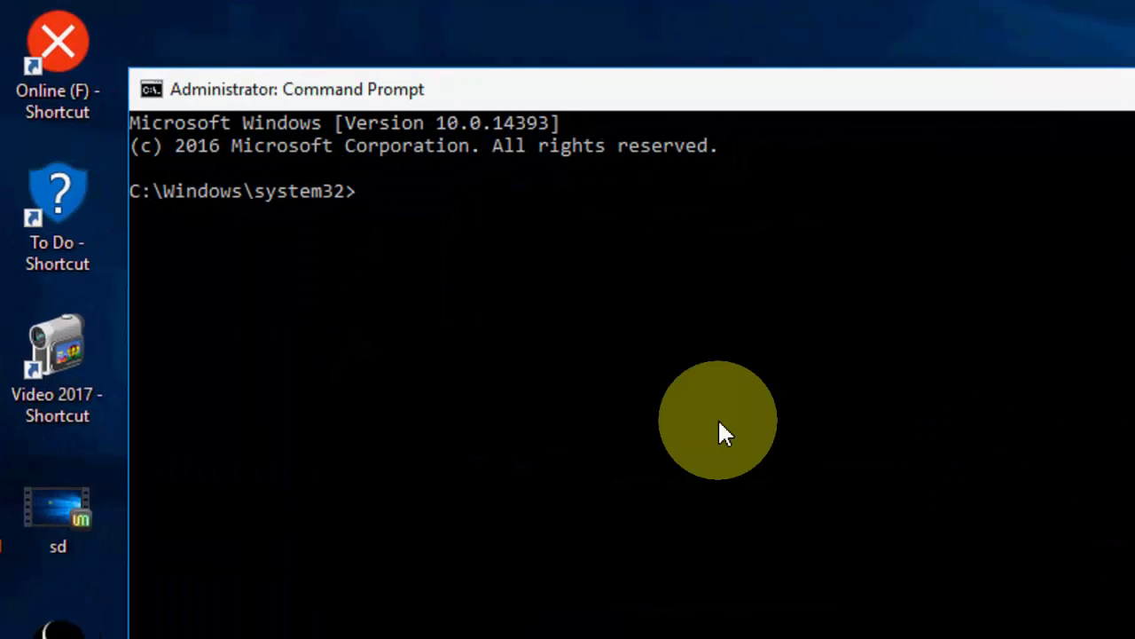
{"action": "type", "text": "d"}
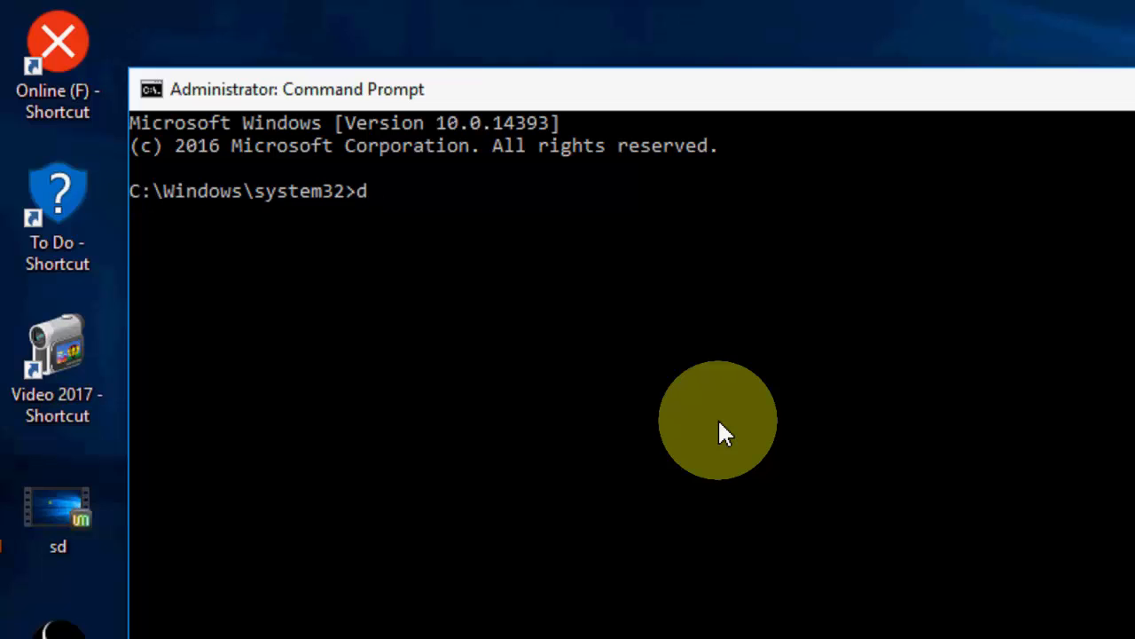
{"action": "type", "text": "iskpart"}
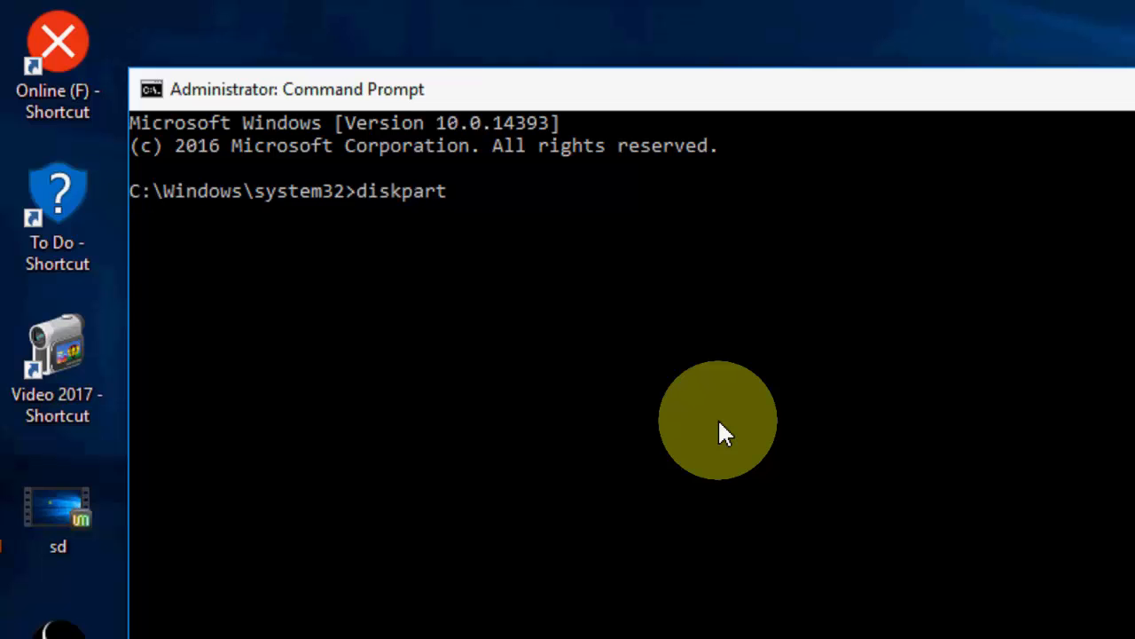
{"action": "key", "text": "Return"}
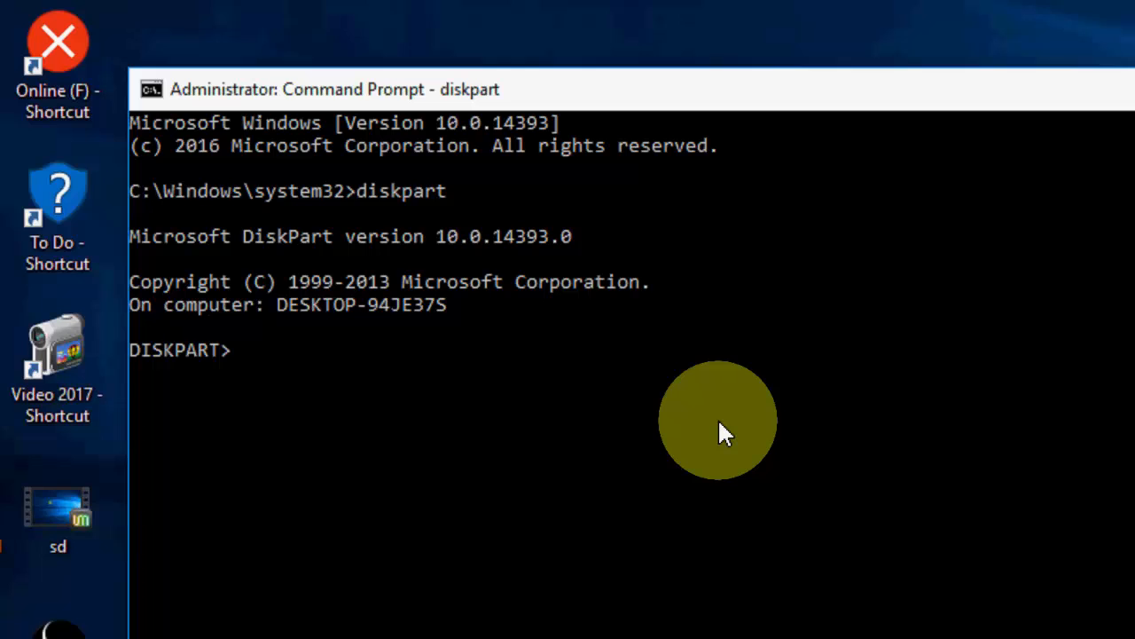
{"action": "type", "text": "list disk"}
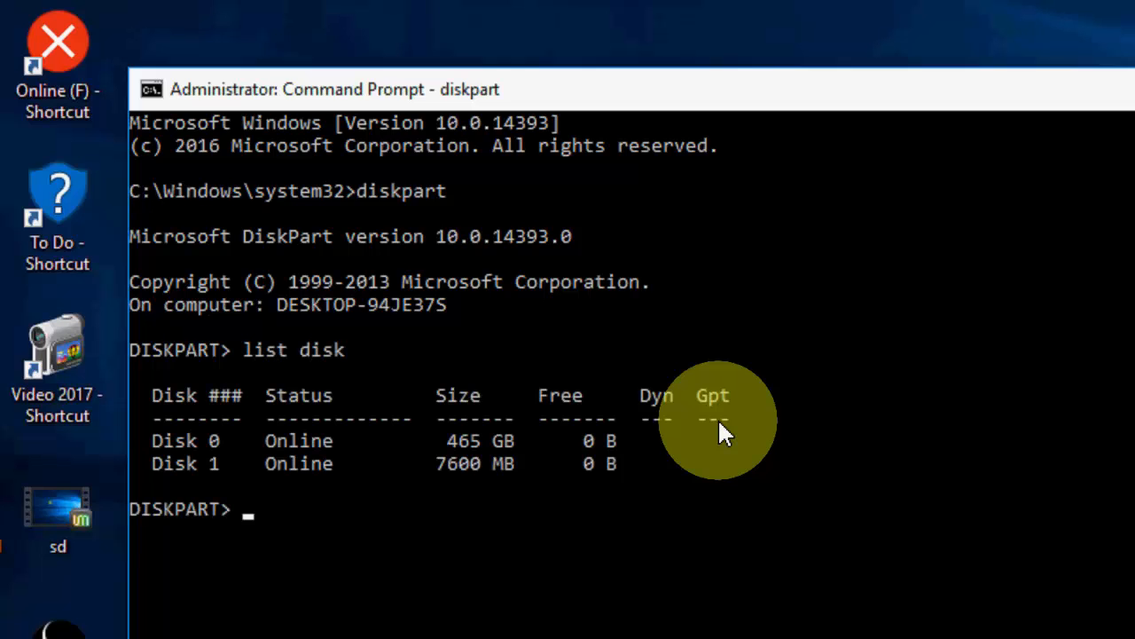
{"action": "mouse_move", "coordinate": [381, 447]}
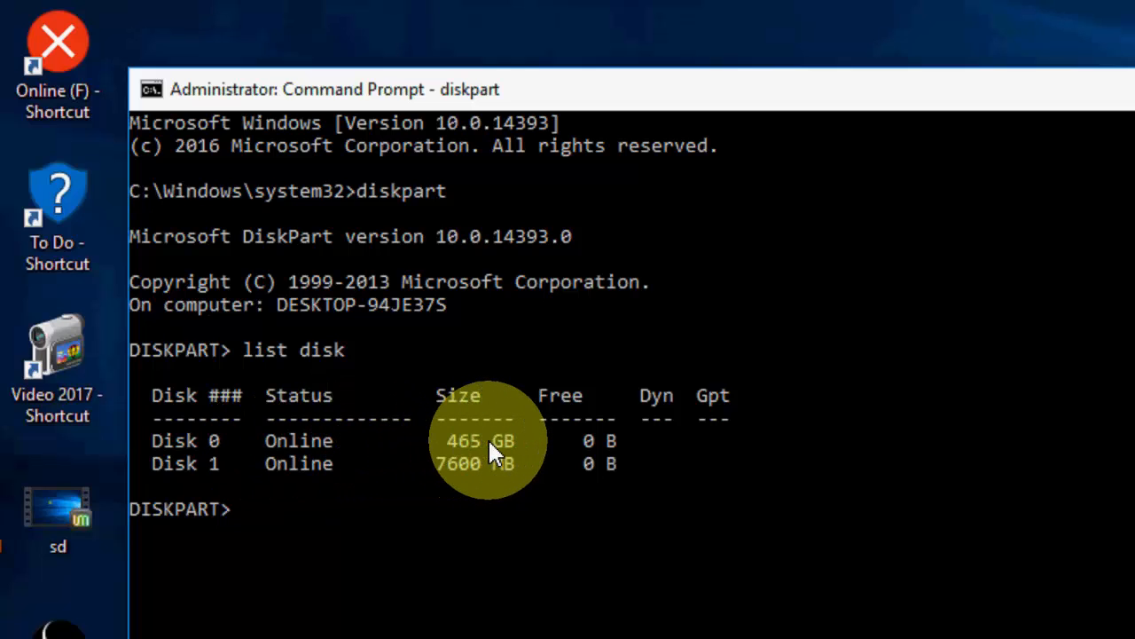
{"action": "mouse_move", "coordinate": [275, 488]}
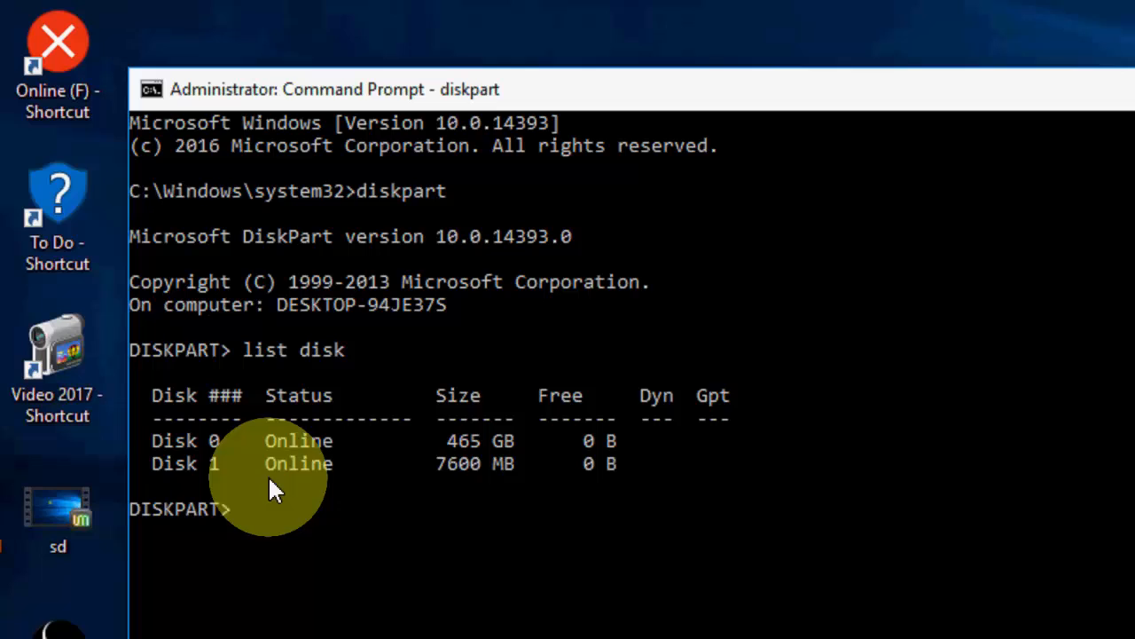
{"action": "mouse_move", "coordinate": [443, 479]}
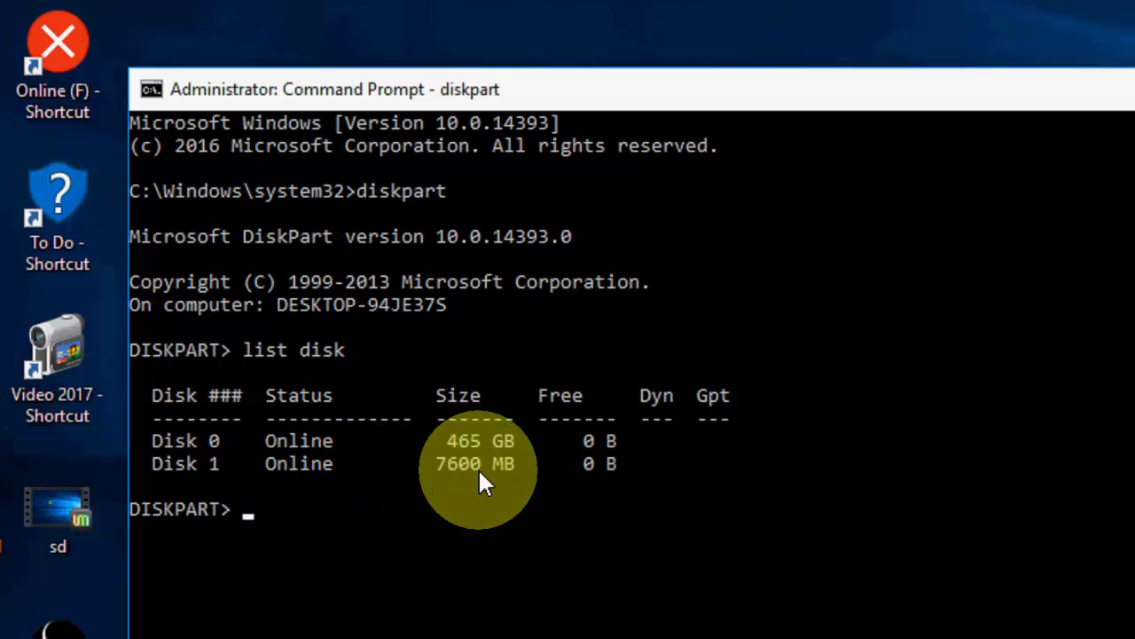
{"action": "mouse_move", "coordinate": [500, 488]}
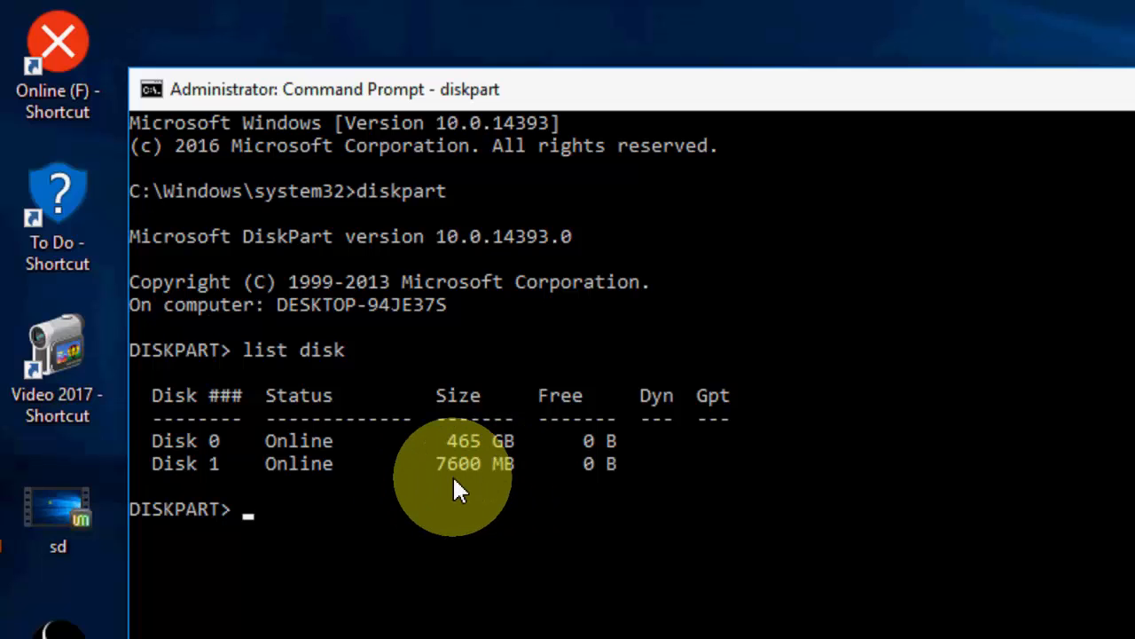
- Select disk 1 (7600 MB) and run clean to wipe all its partitions and data
{"action": "type", "text": "sele"}
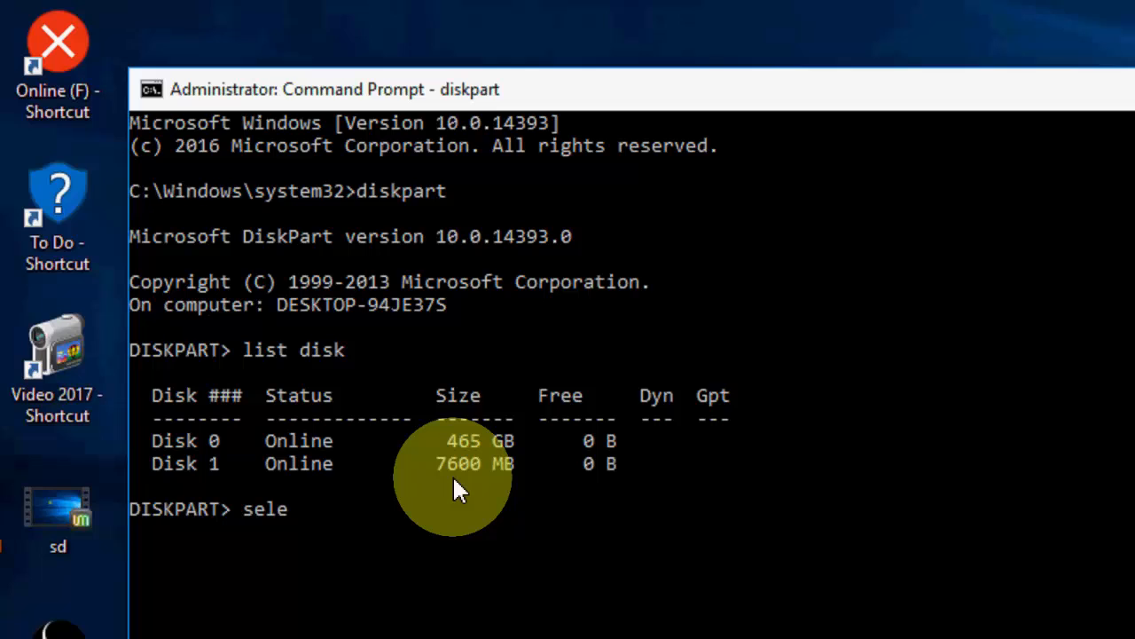
{"action": "type", "text": "ct di"}
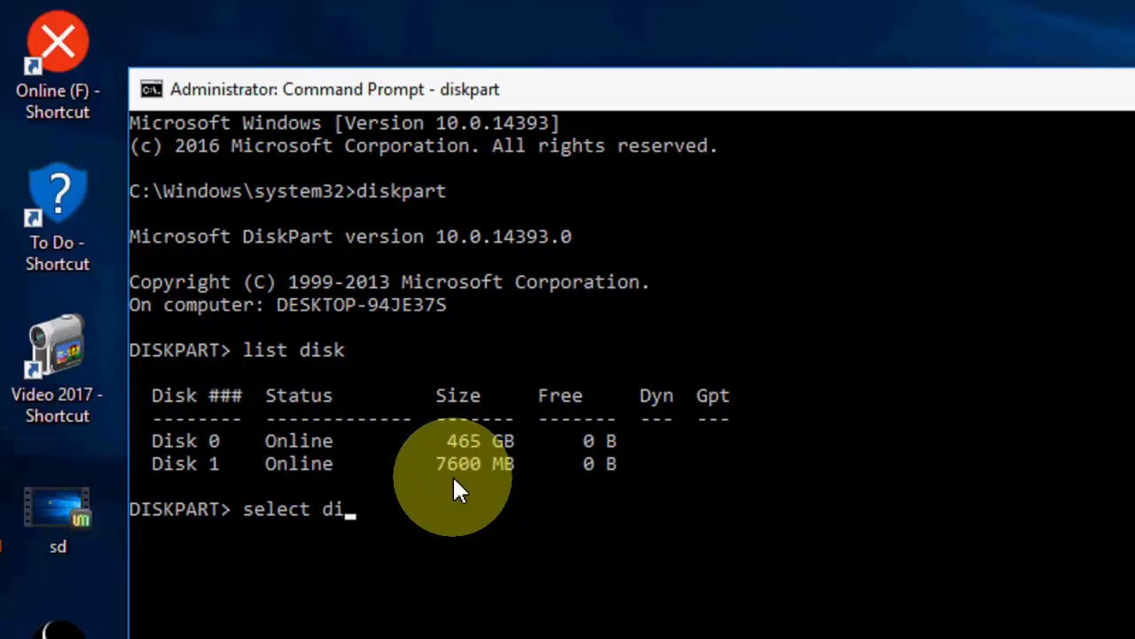
{"action": "type", "text": "sk 1"}
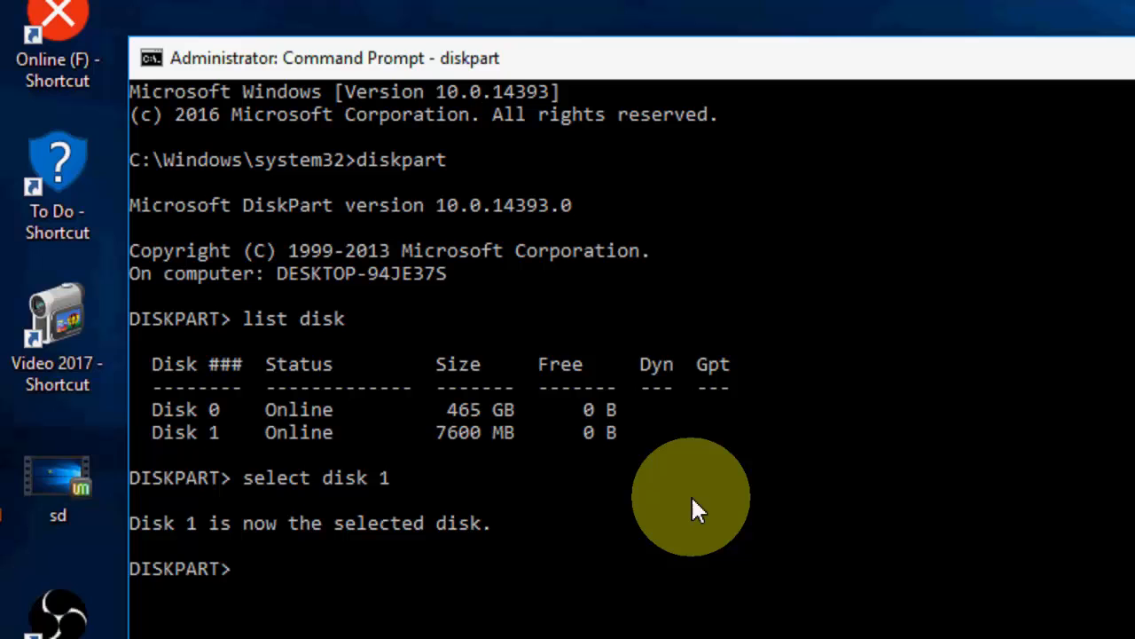
{"action": "type", "text": "clean"}
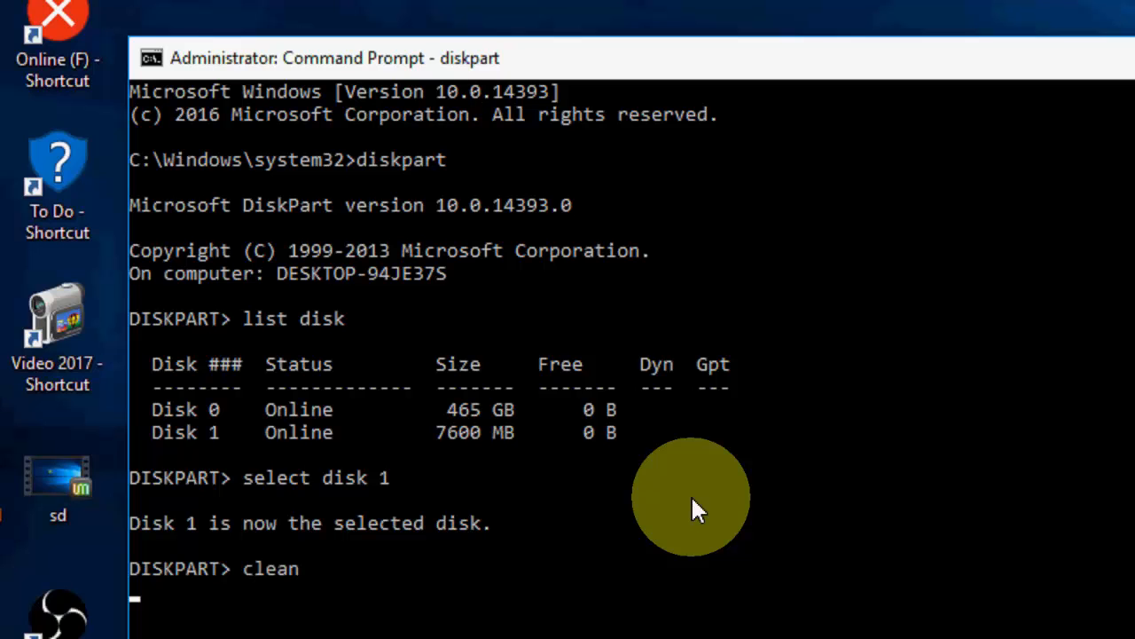
{"action": "key", "text": "Return"}
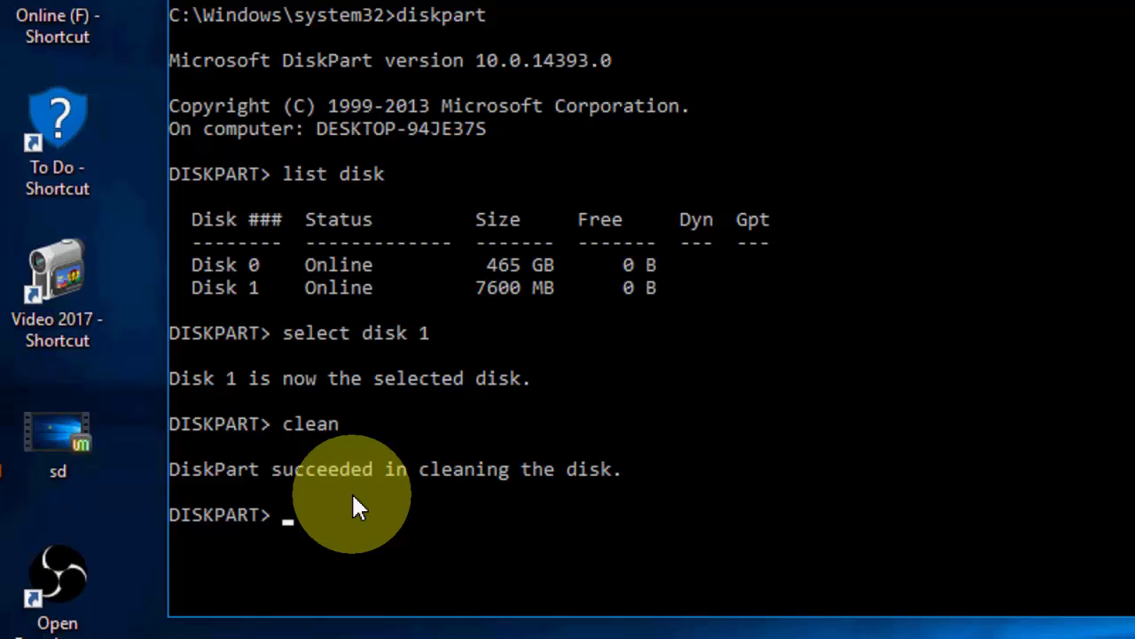
- Create a primary partition on the cleaned Disk 1
{"action": "type", "text": "c"}
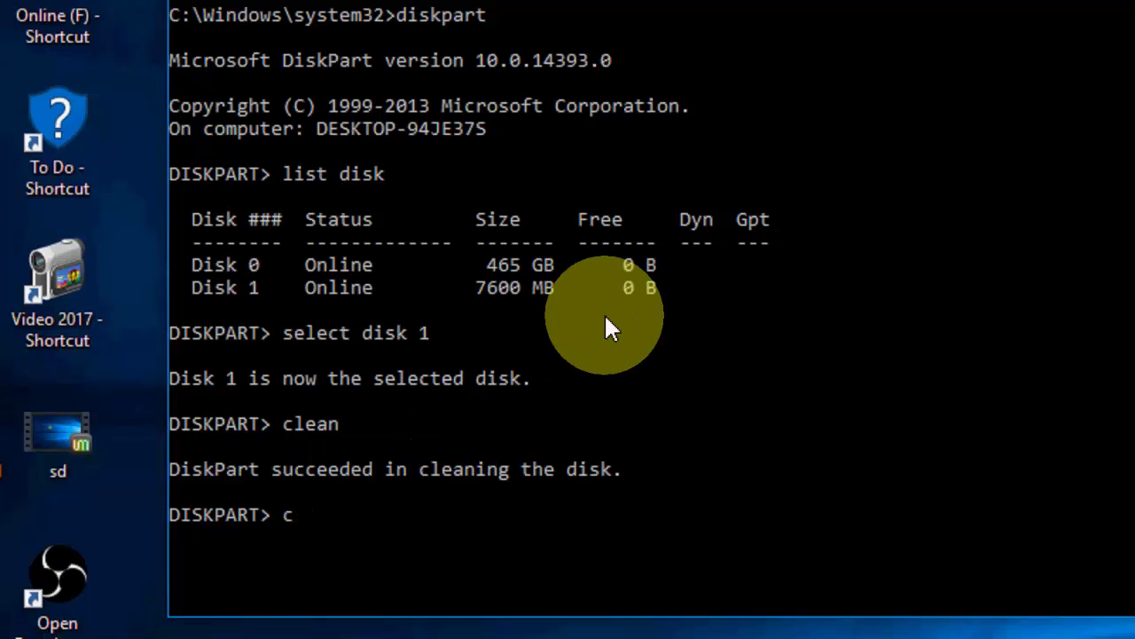
{"action": "type", "text": "reate"}
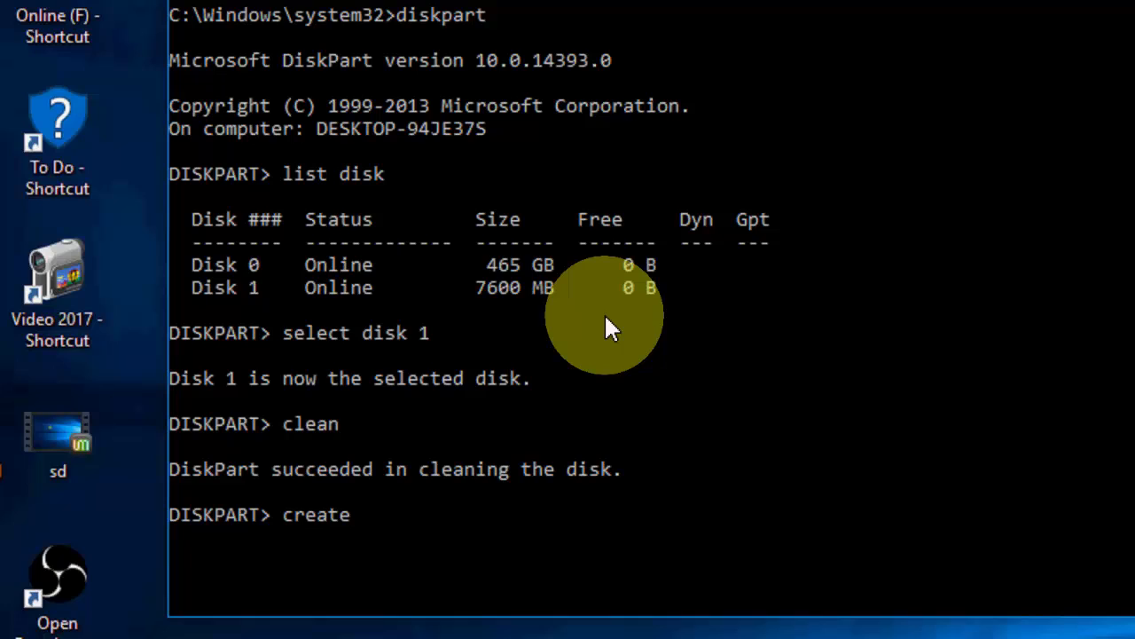
{"action": "type", "text": "partition"}
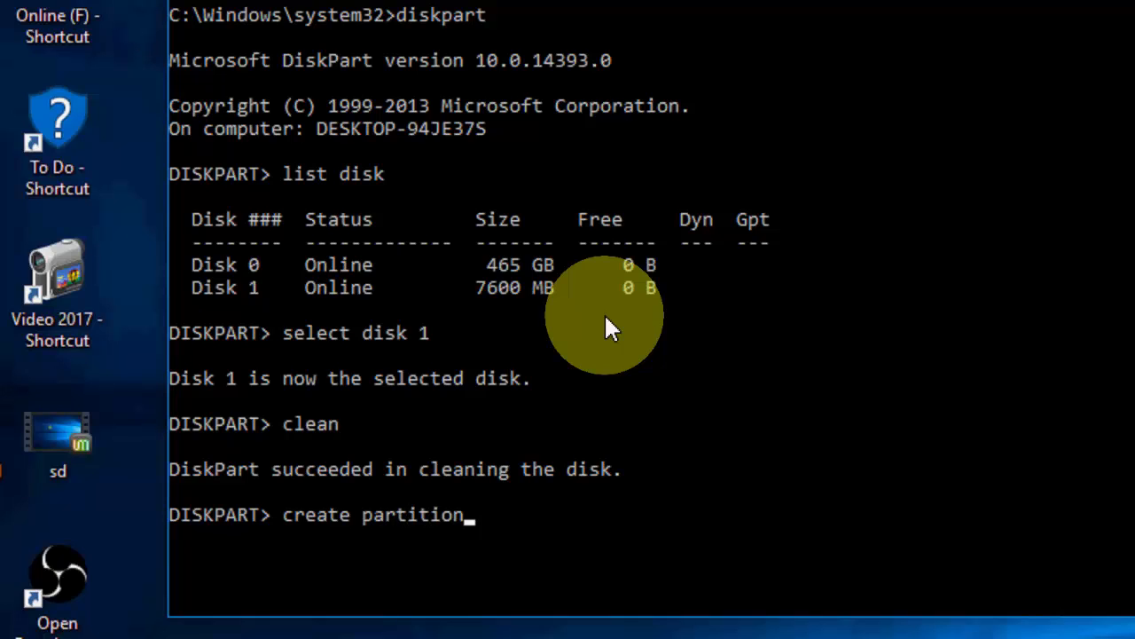
{"action": "type", "text": "prima"}
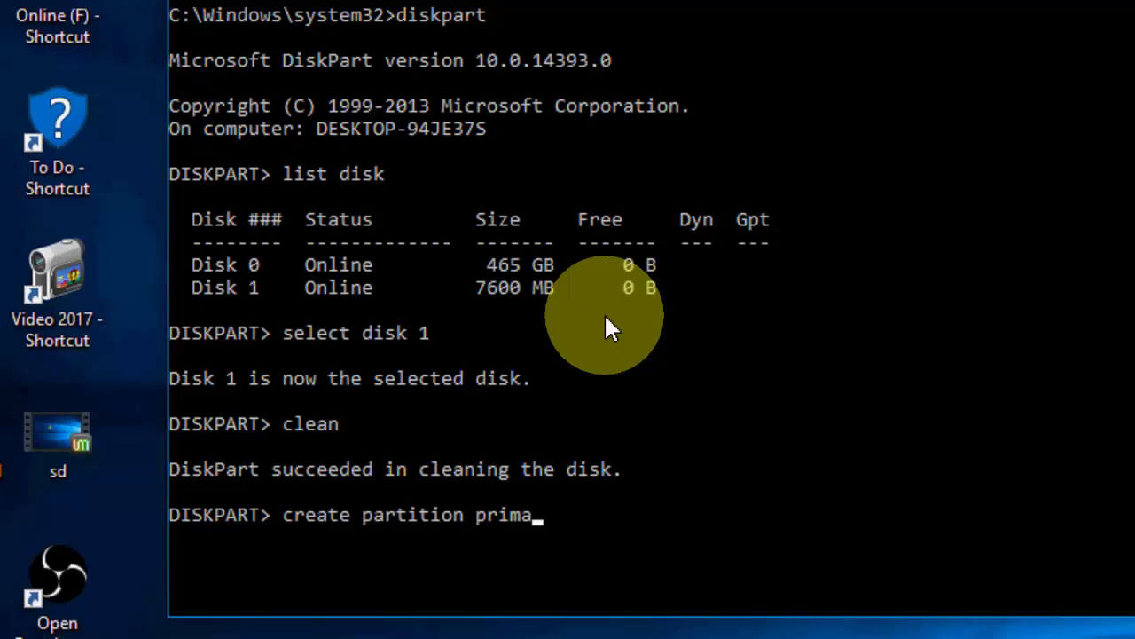
{"action": "type", "text": "ry"}
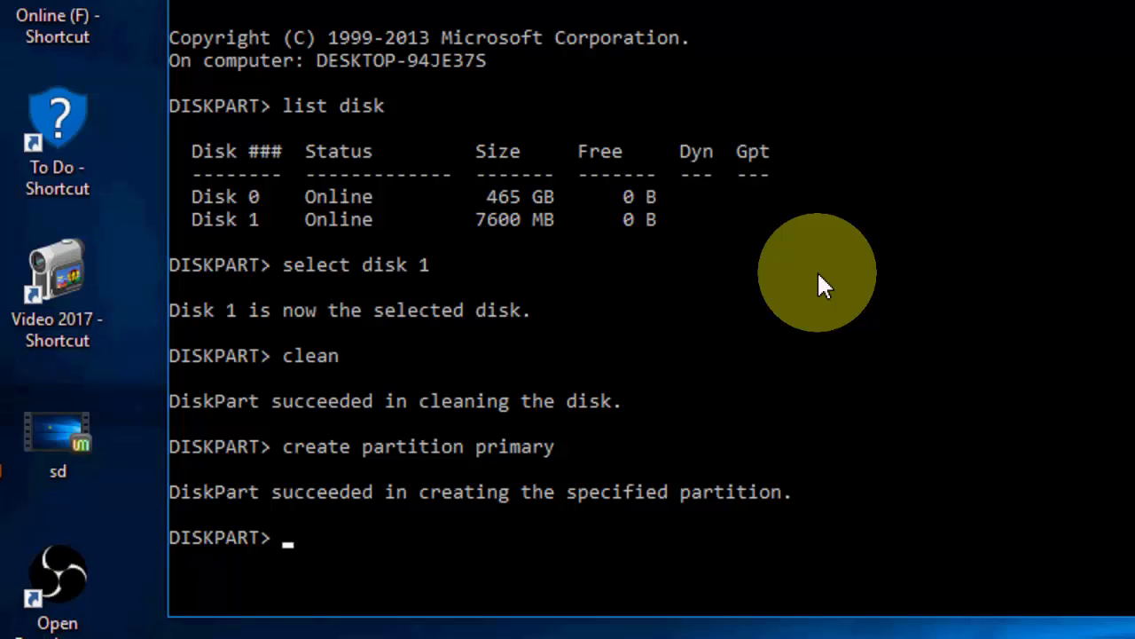
- Mark the new primary partition as active
{"action": "type", "text": "activ"}
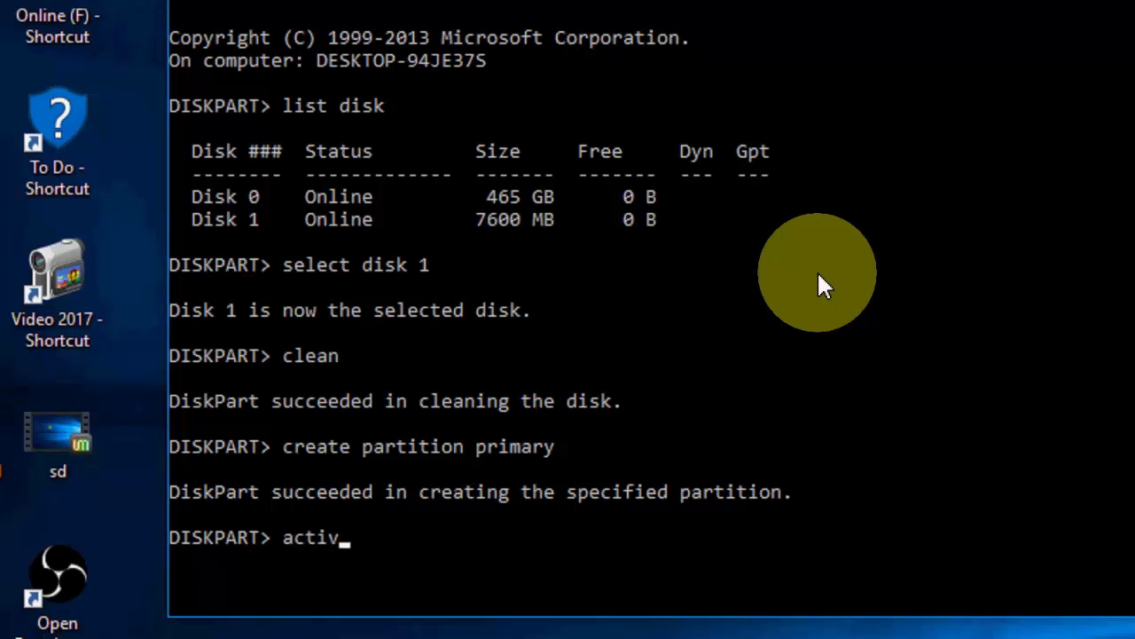
{"action": "type", "text": "e"}
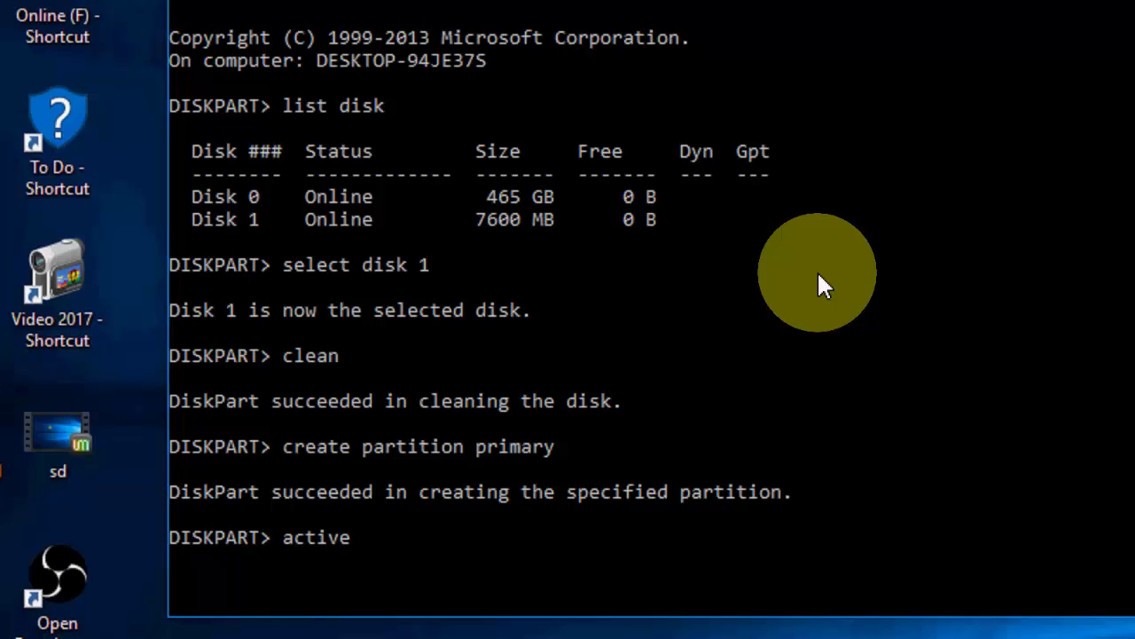
{"action": "key", "text": "Return"}
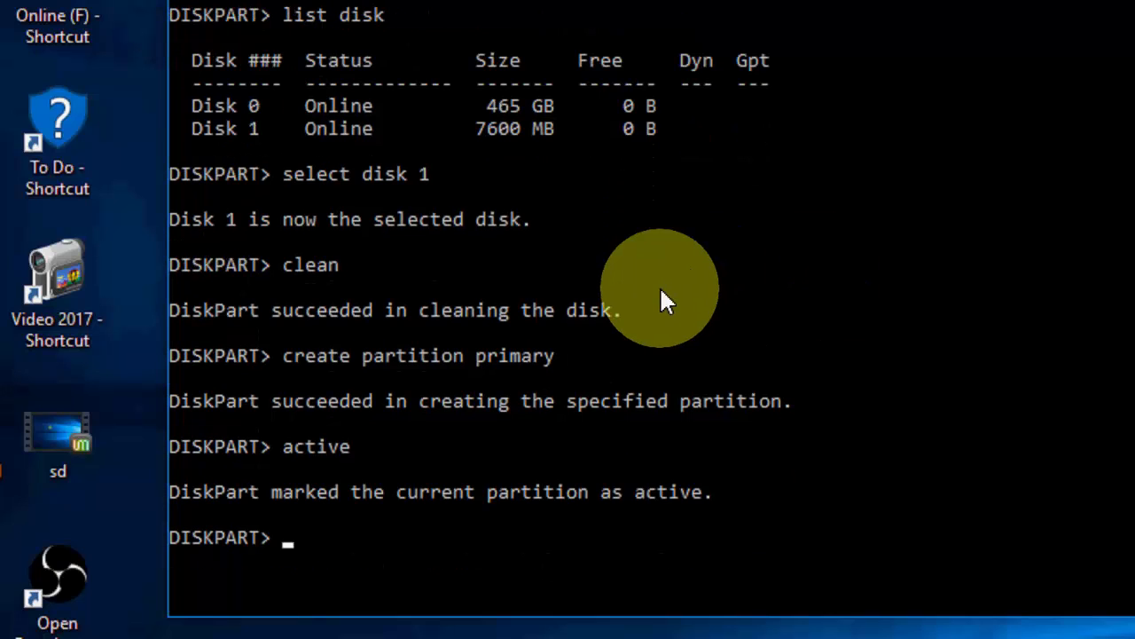
- Run 'format fs=fat32 quick' to 100 percent, then exit DiskPart
{"action": "type", "text": "format fs"}
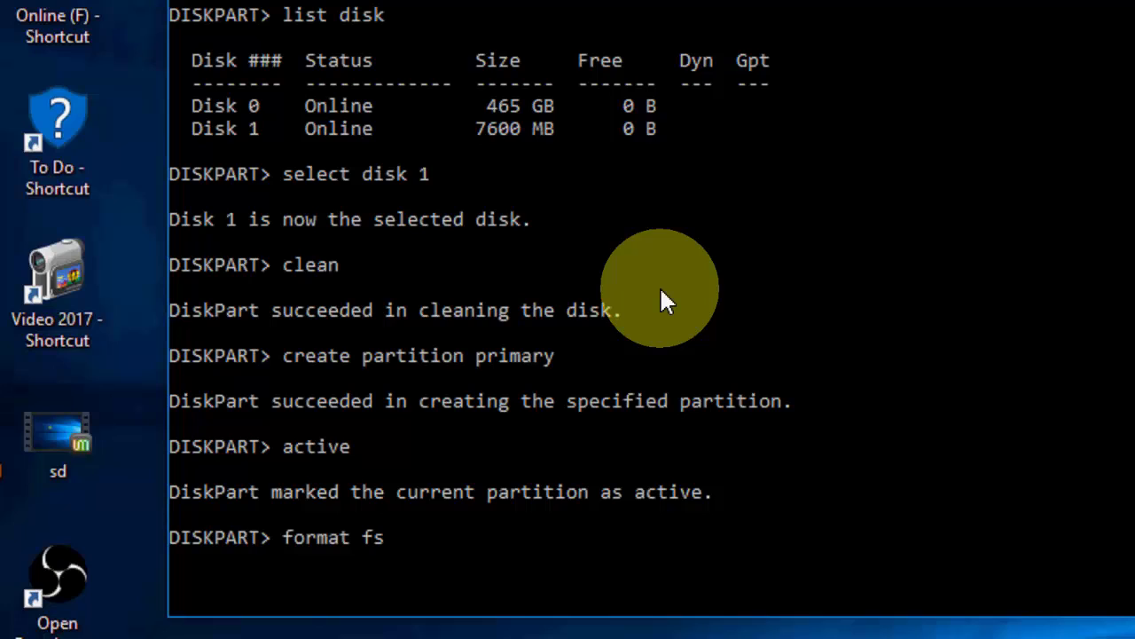
{"action": "type", "text": "=fat"}
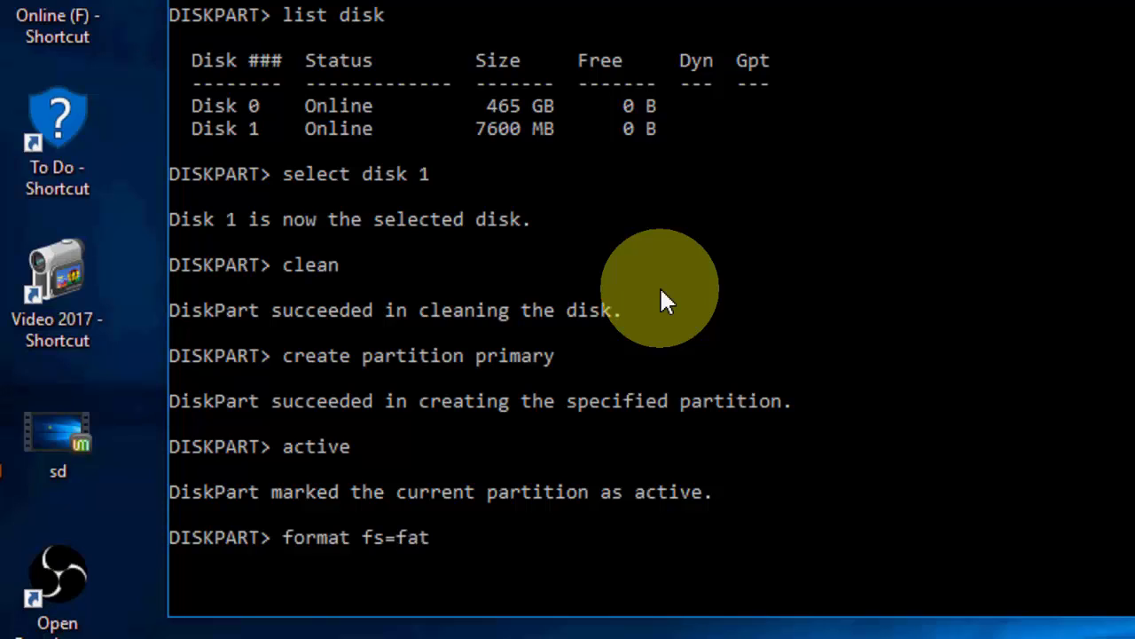
{"action": "type", "text": "32"}
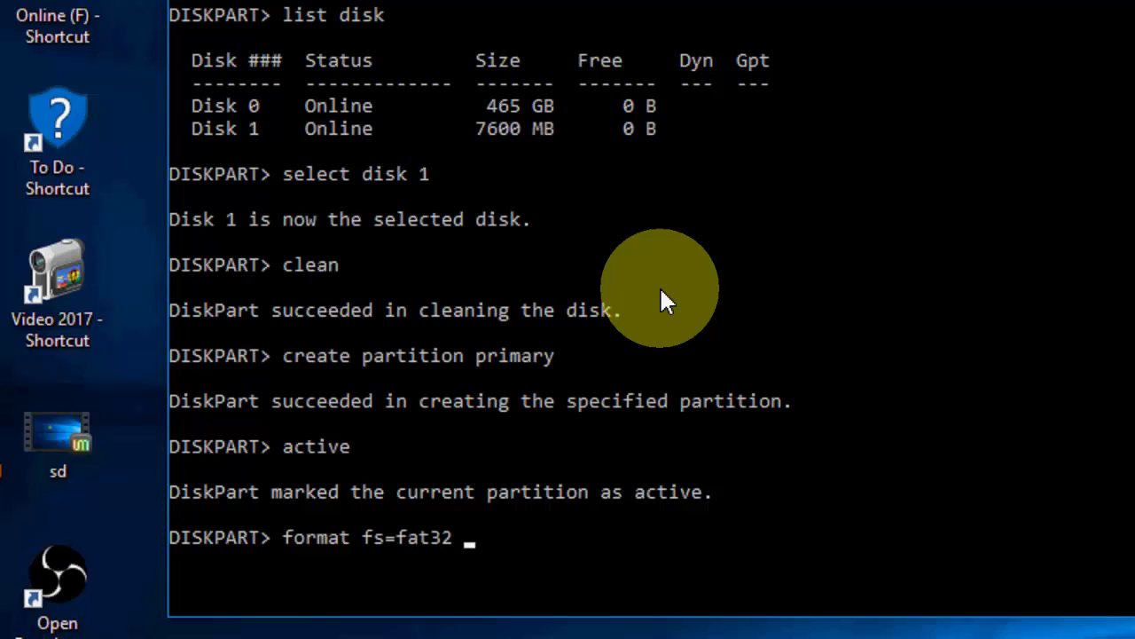
{"action": "type", "text": "quick"}
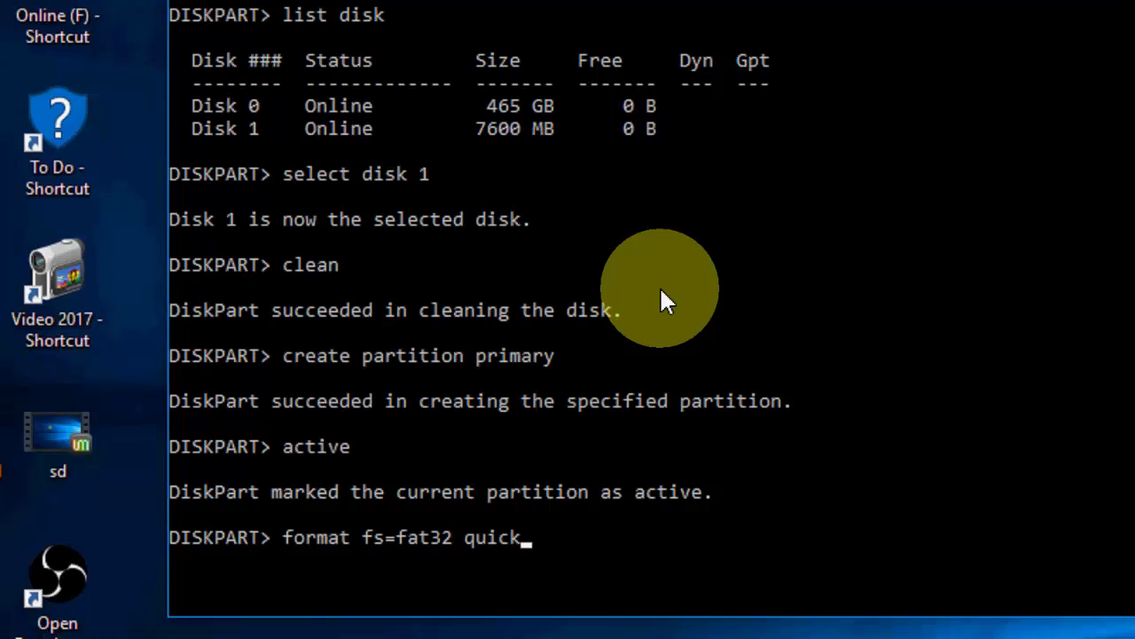
{"action": "key", "text": "Return"}
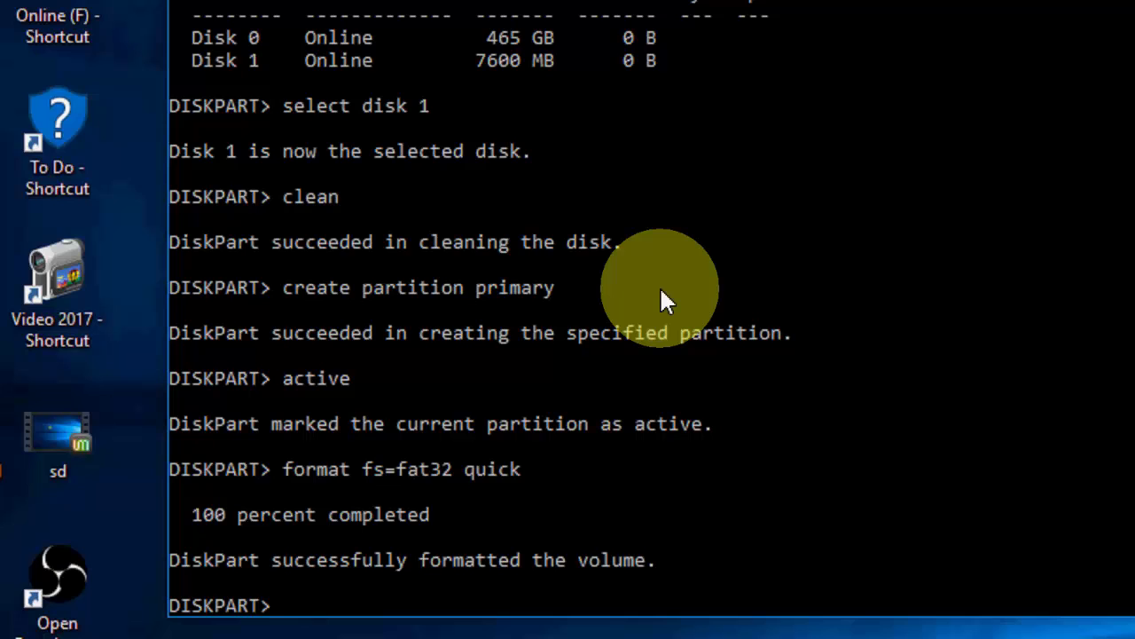
{"action": "type", "text": "exit"}
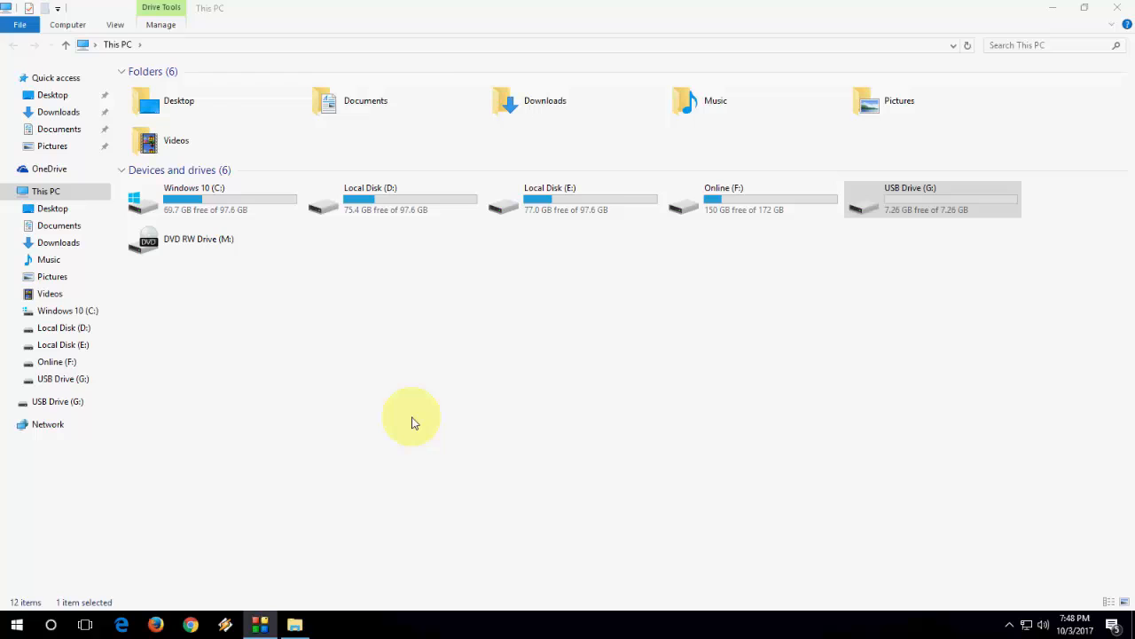
{"action": "mouse_move", "coordinate": [773, 277]}
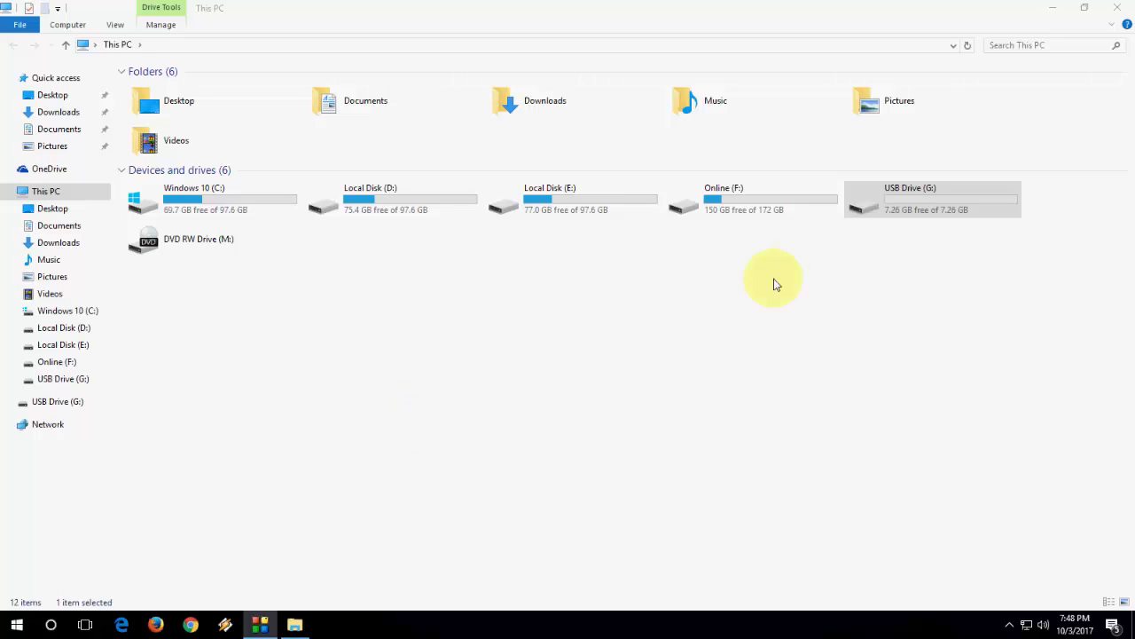
- Browse into USB Drive (G:) showing 7.26 GB free, go back to This PC, and reopen it to confirm it is empty
{"action": "double_click", "coordinate": [933, 199]}
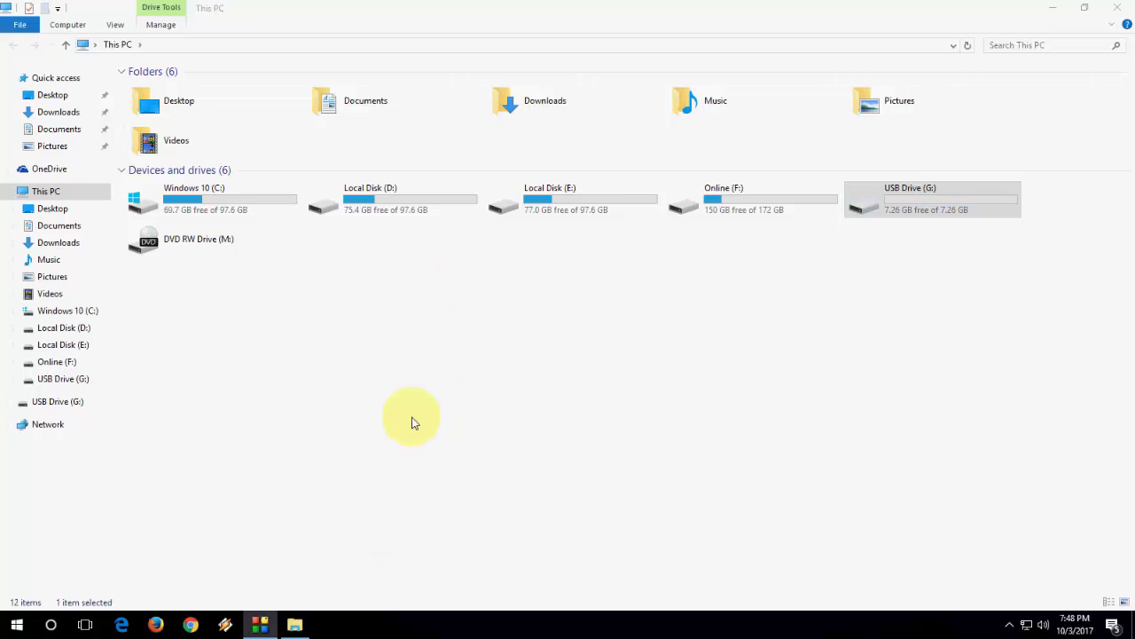
{"action": "double_click", "coordinate": [910, 188]}
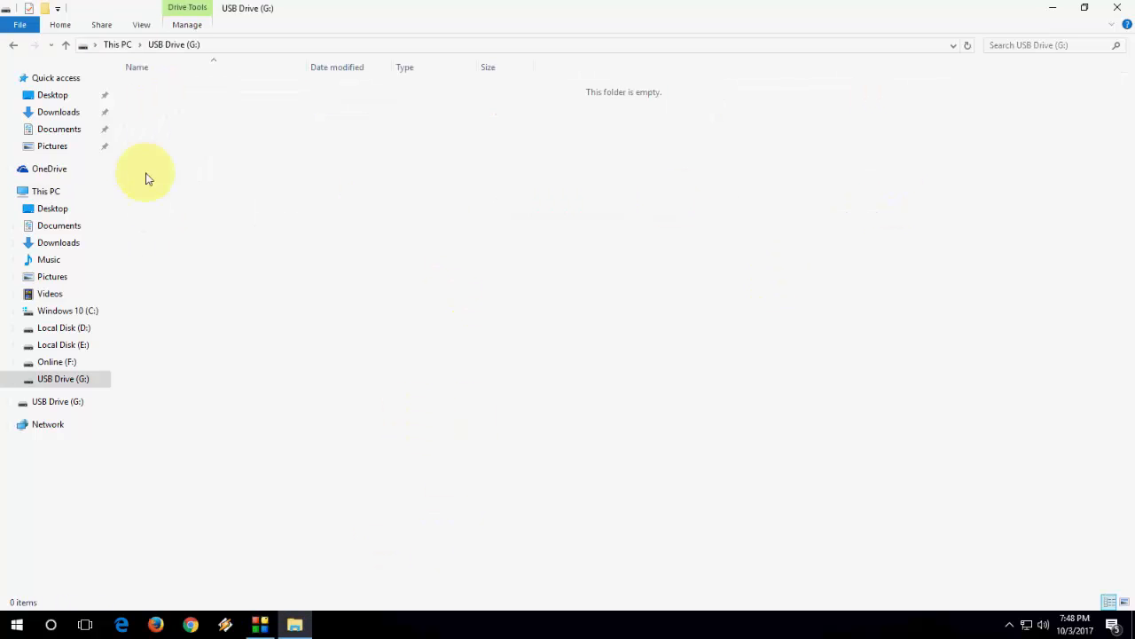
{"action": "left_click", "coordinate": [46, 192]}
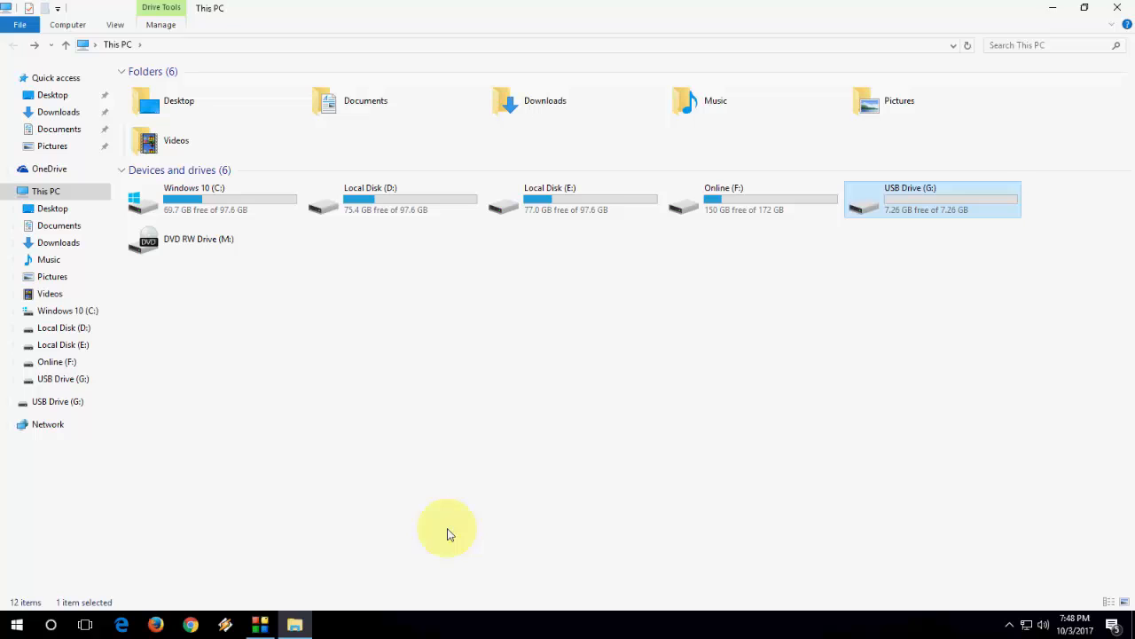
{"action": "double_click", "coordinate": [931, 197]}
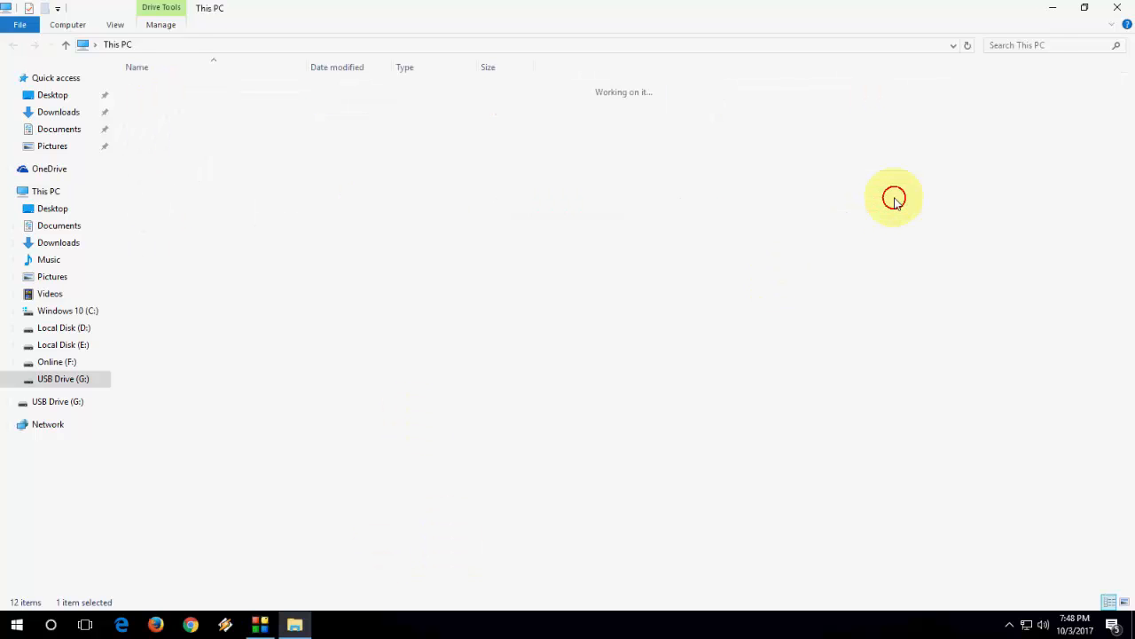